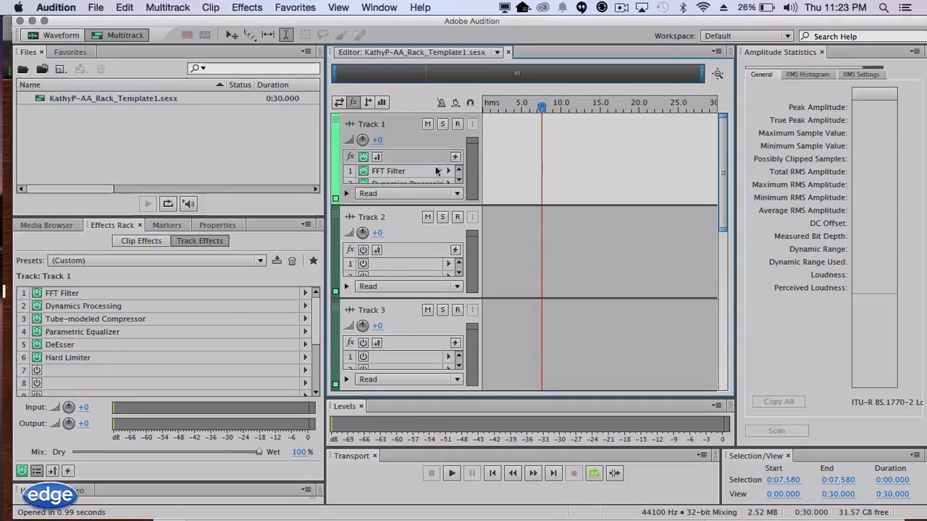
# Briefly view Track 1's routing, then save its six-effect rack as preset 'Rack1'.
pyautogui.click(353, 102)
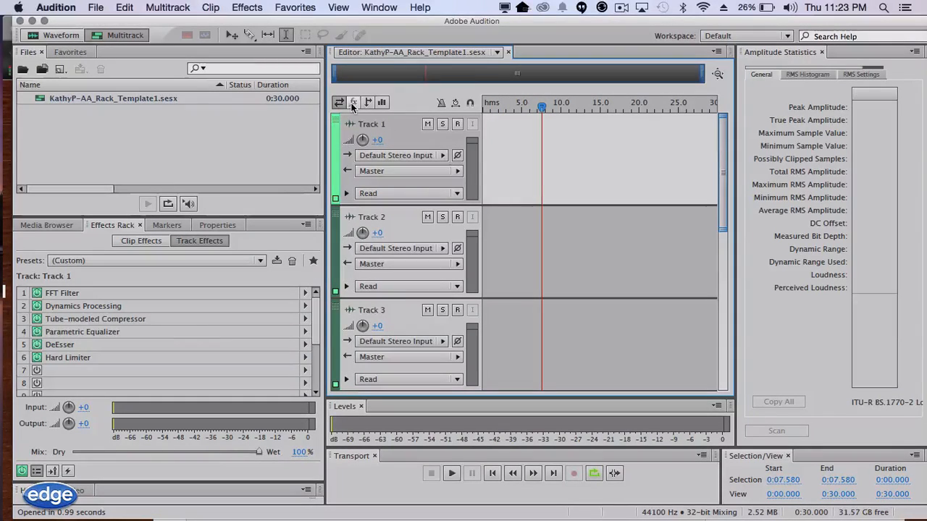
pyautogui.click(353, 102)
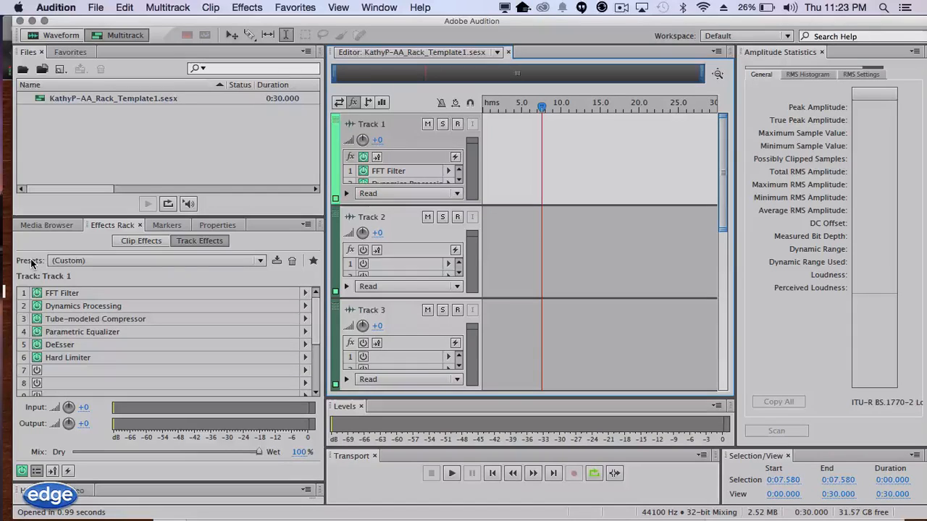
pyautogui.moveTo(113, 225)
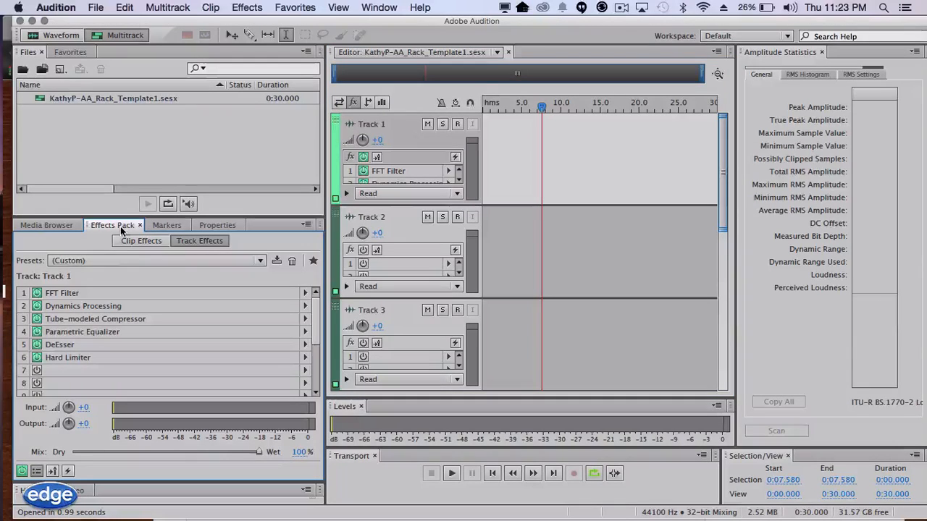
pyautogui.moveTo(278, 278)
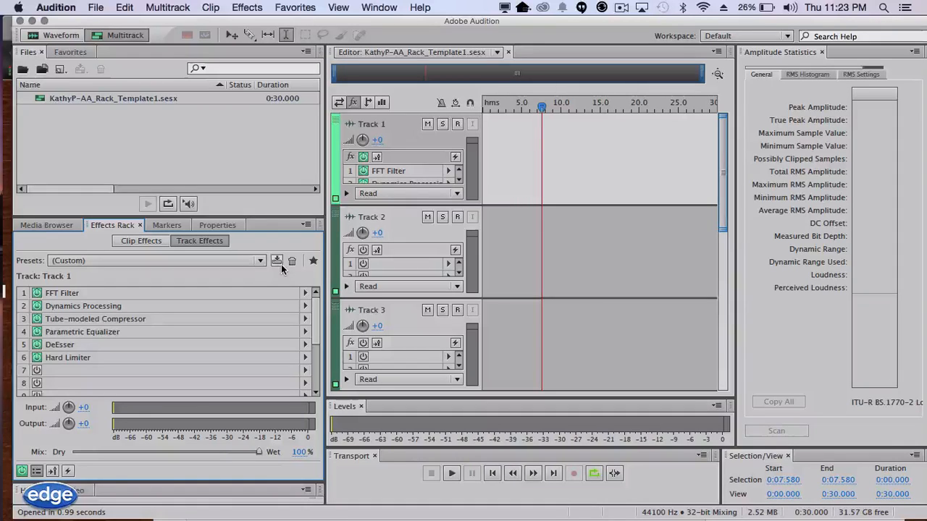
pyautogui.click(277, 261)
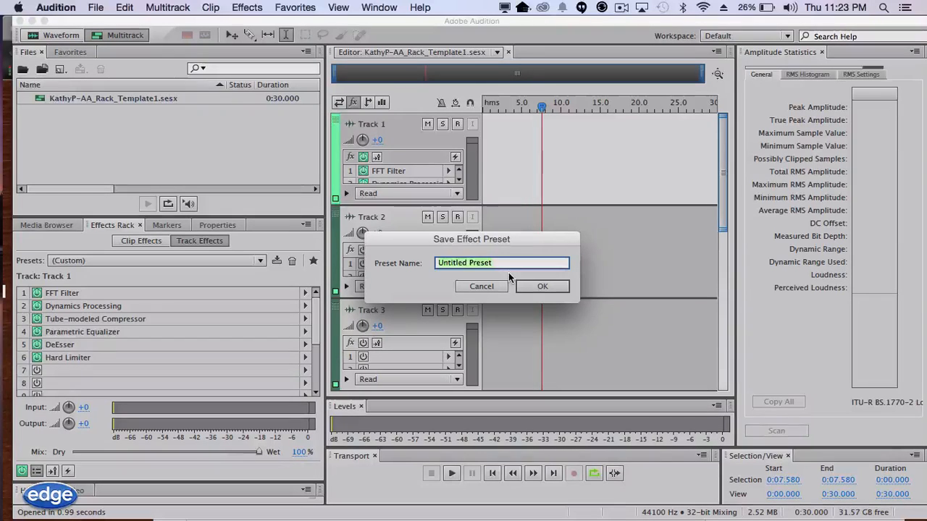
pyautogui.write('Rack1')
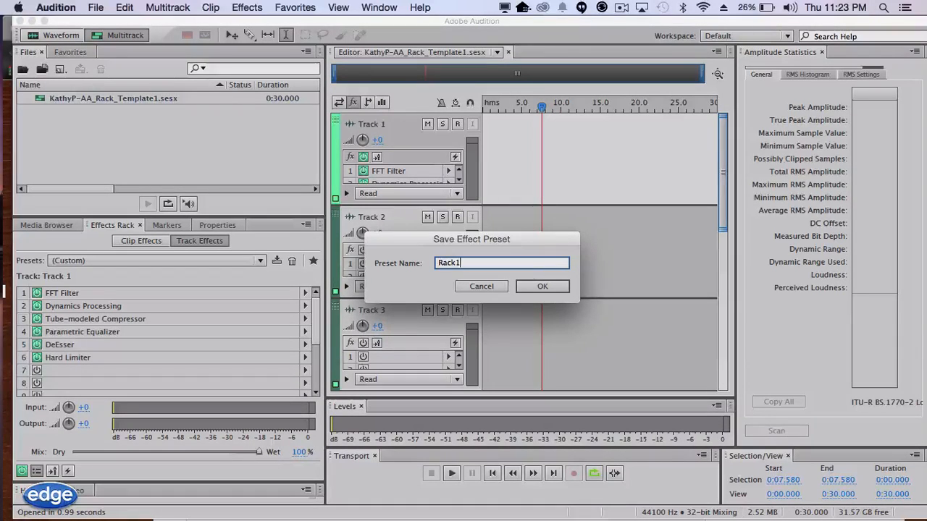
pyautogui.click(542, 287)
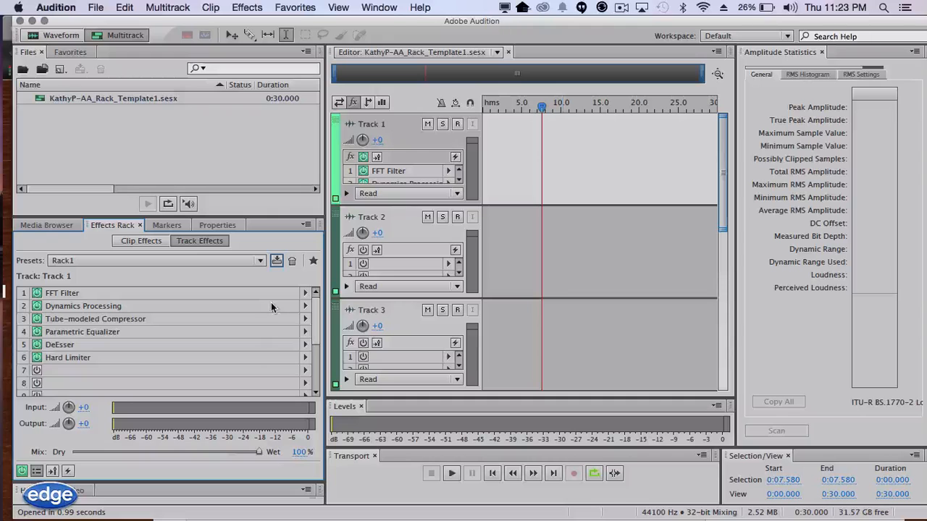
pyautogui.moveTo(255, 282)
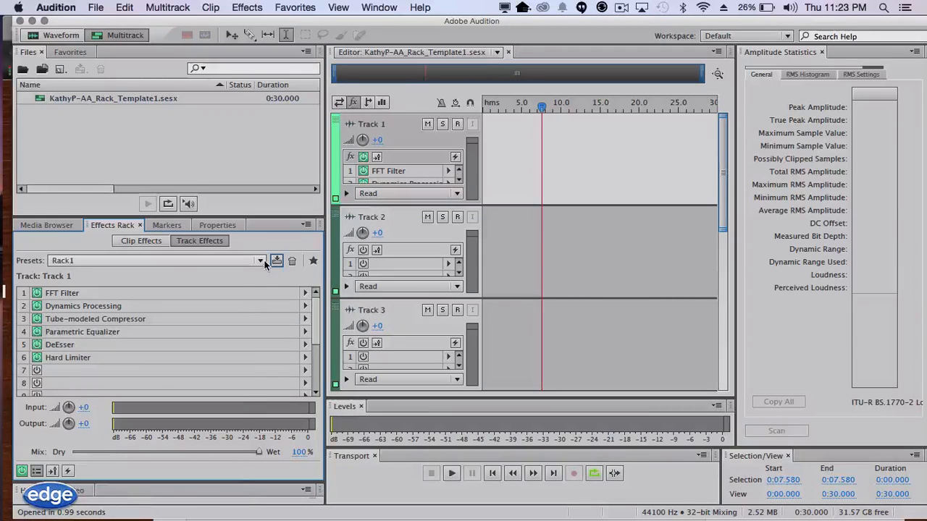
# Save the rack again as '.Rack1' and confirm it sorts to the top of the presets list.
pyautogui.click(259, 260)
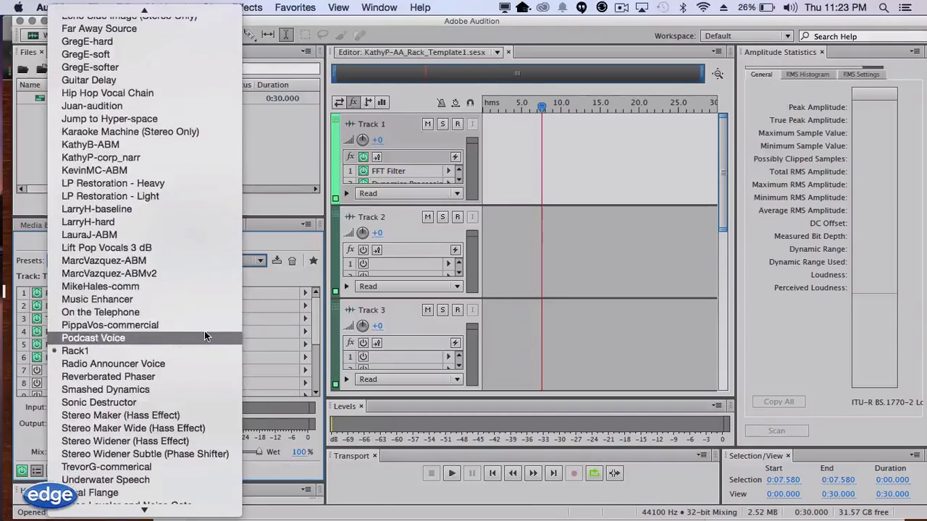
pyautogui.click(277, 260)
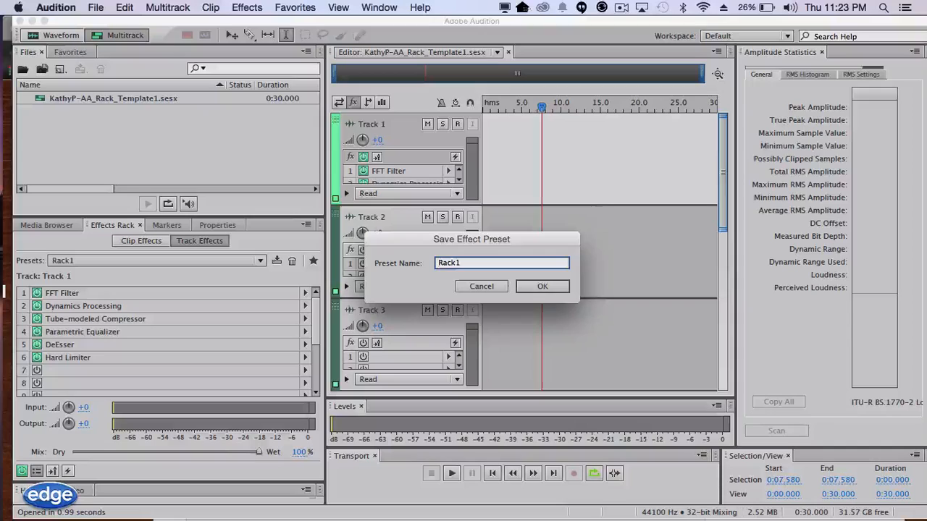
pyautogui.write('.')
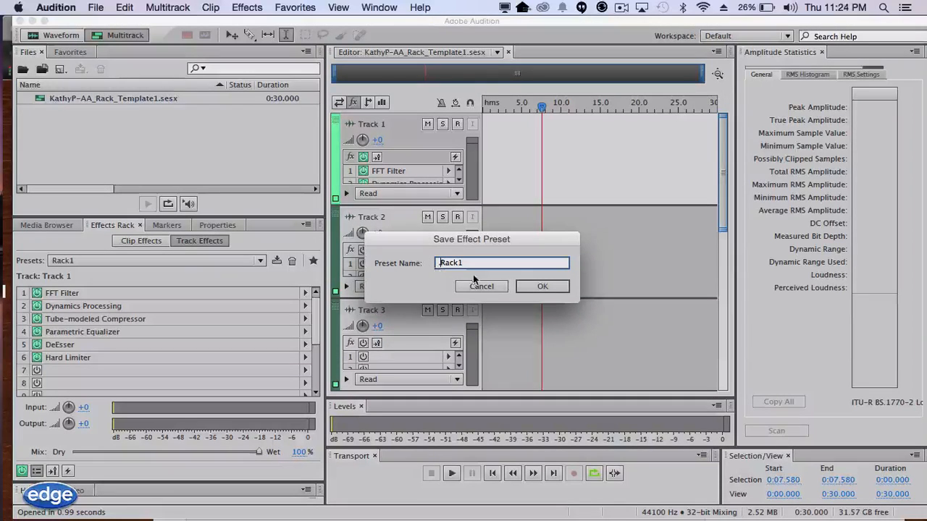
pyautogui.click(542, 287)
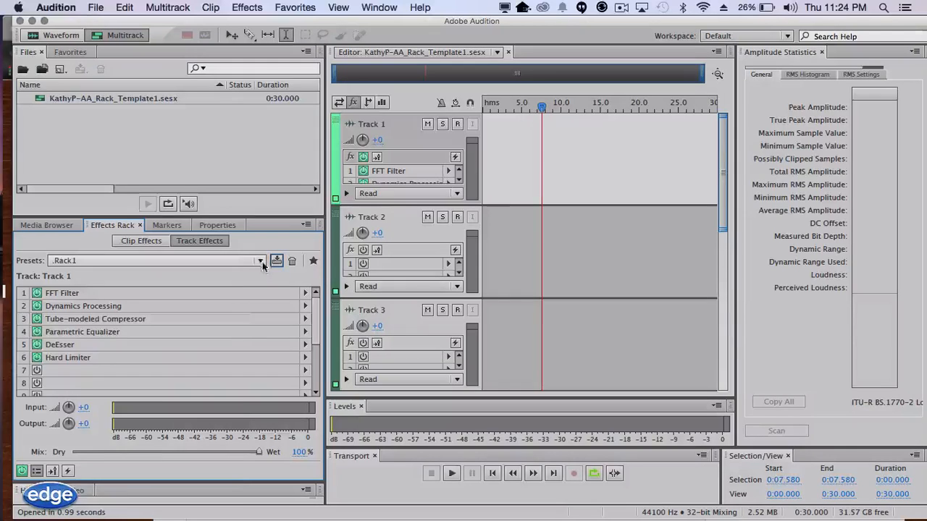
pyautogui.click(259, 260)
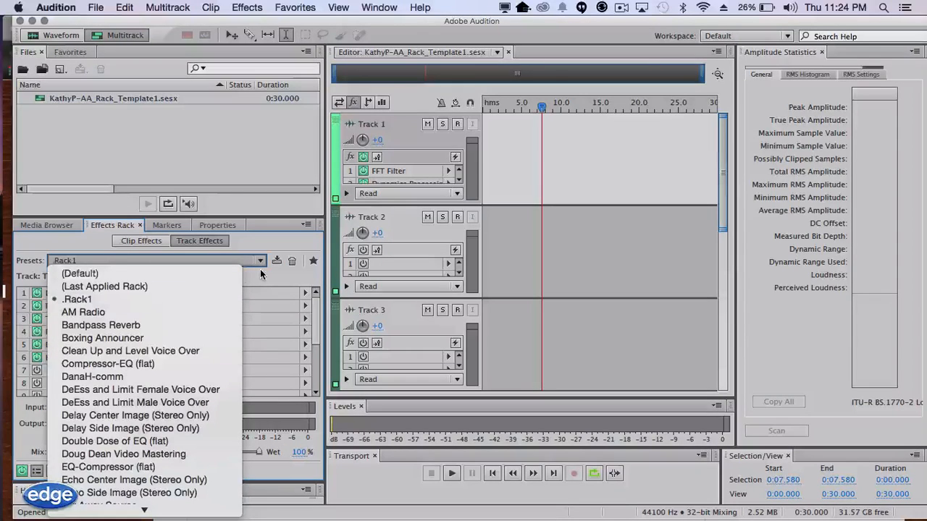
pyautogui.click(77, 298)
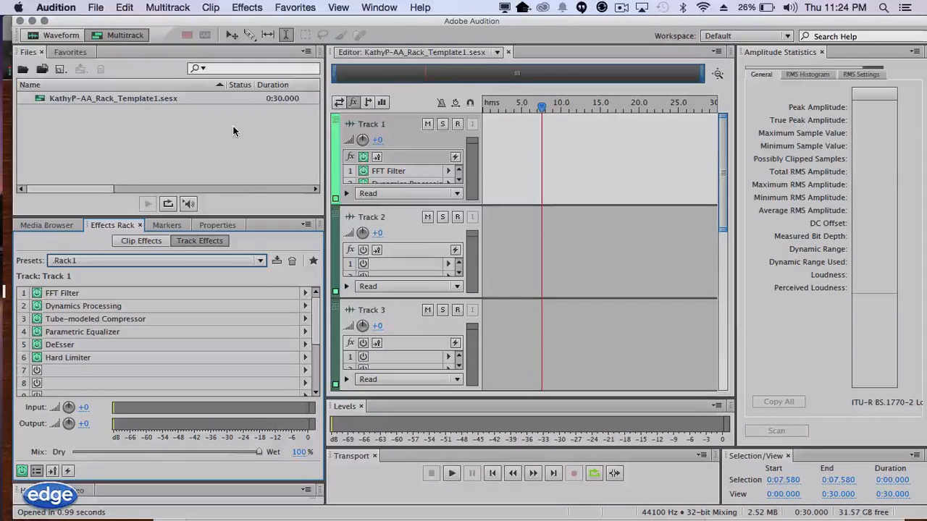
pyautogui.moveTo(240, 98)
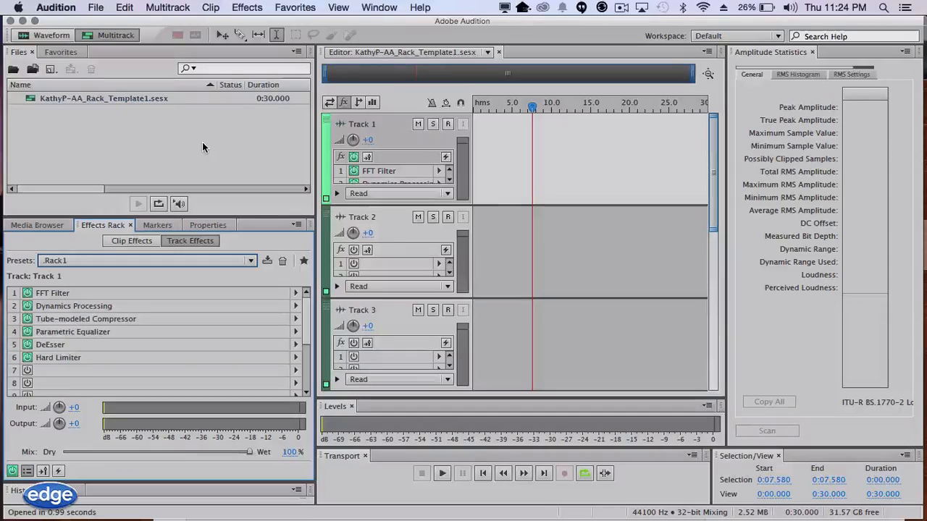
pyautogui.moveTo(232, 136)
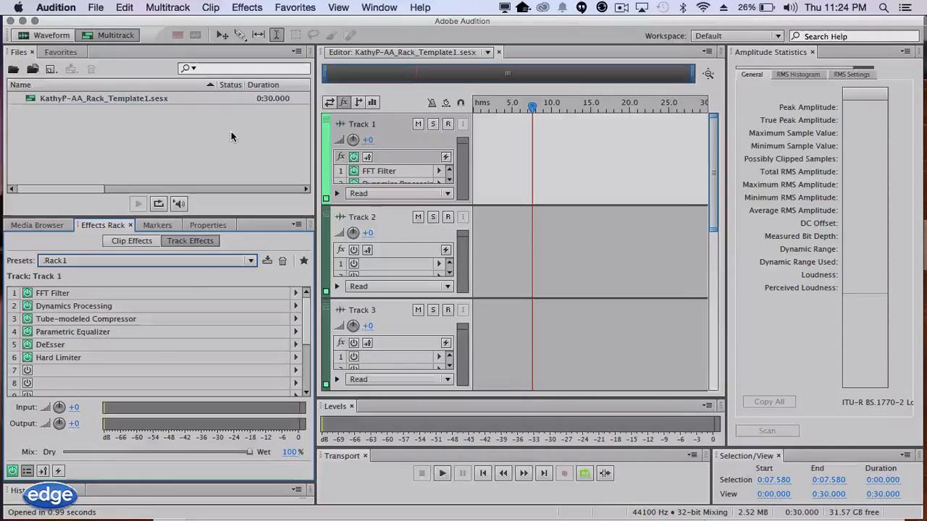